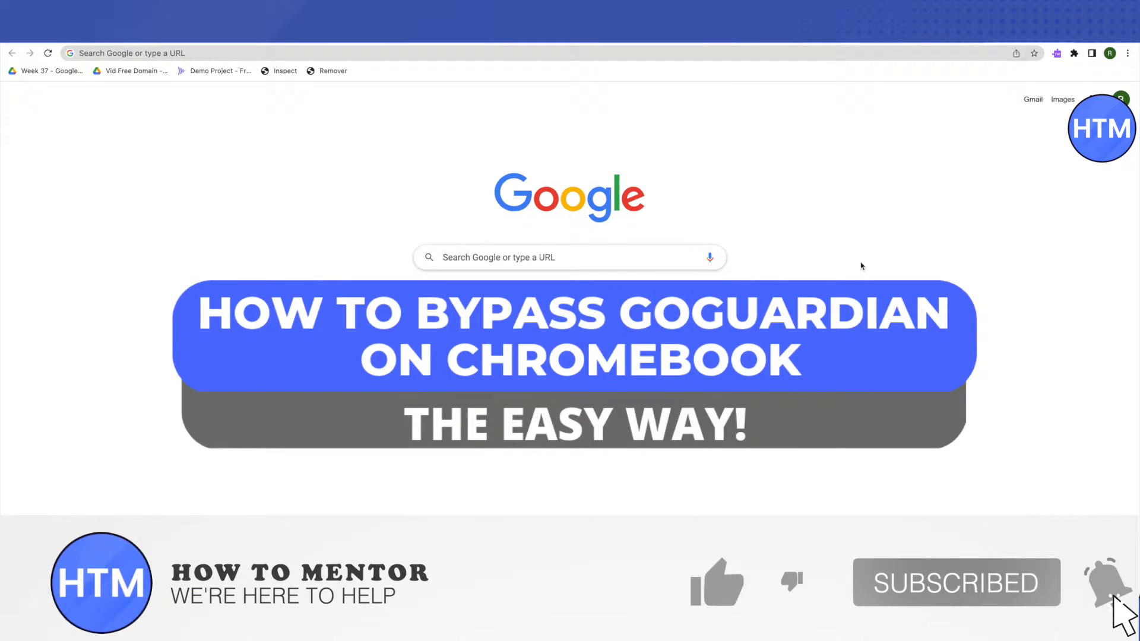
Search Google for 'google web store' and open the Chrome Web Store result
left_click(717, 582)
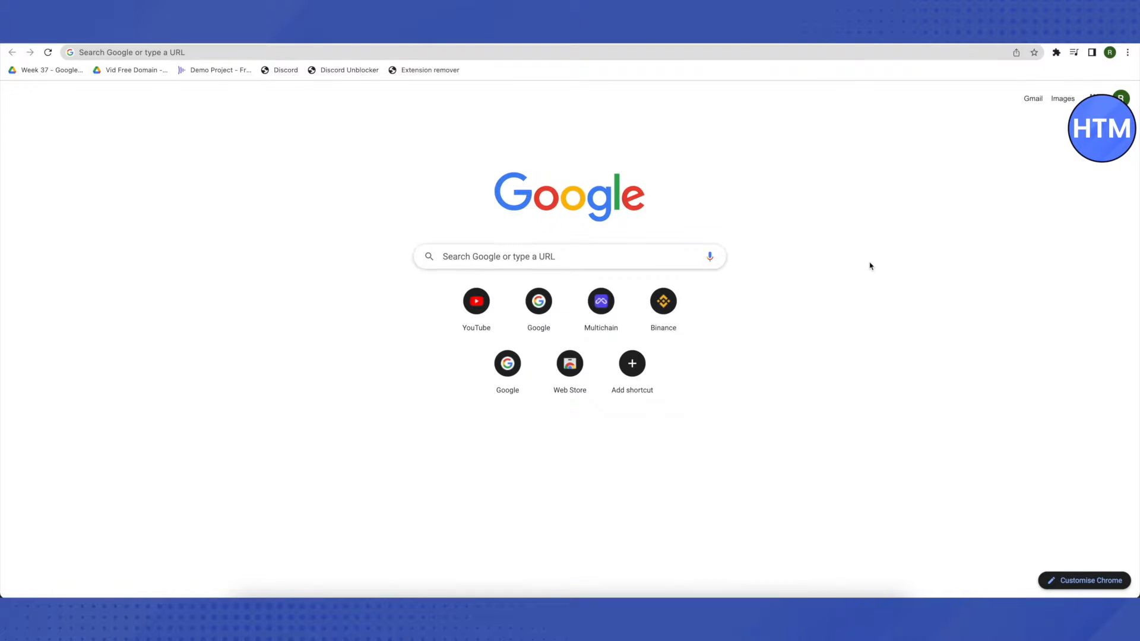
mouse_move(734, 293)
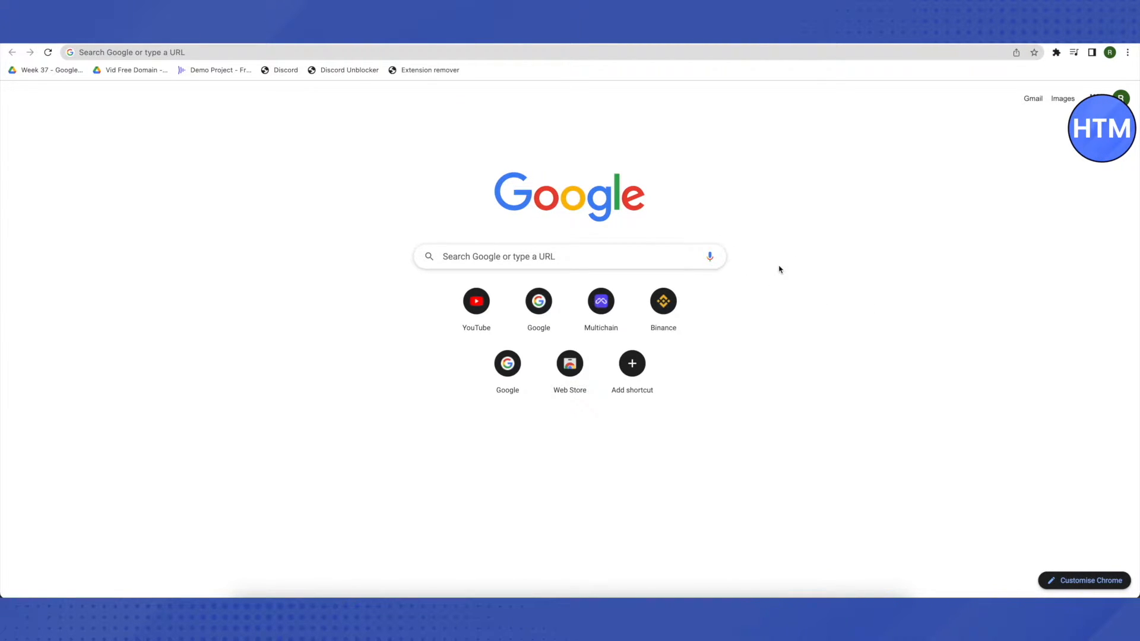
type("google web stories")
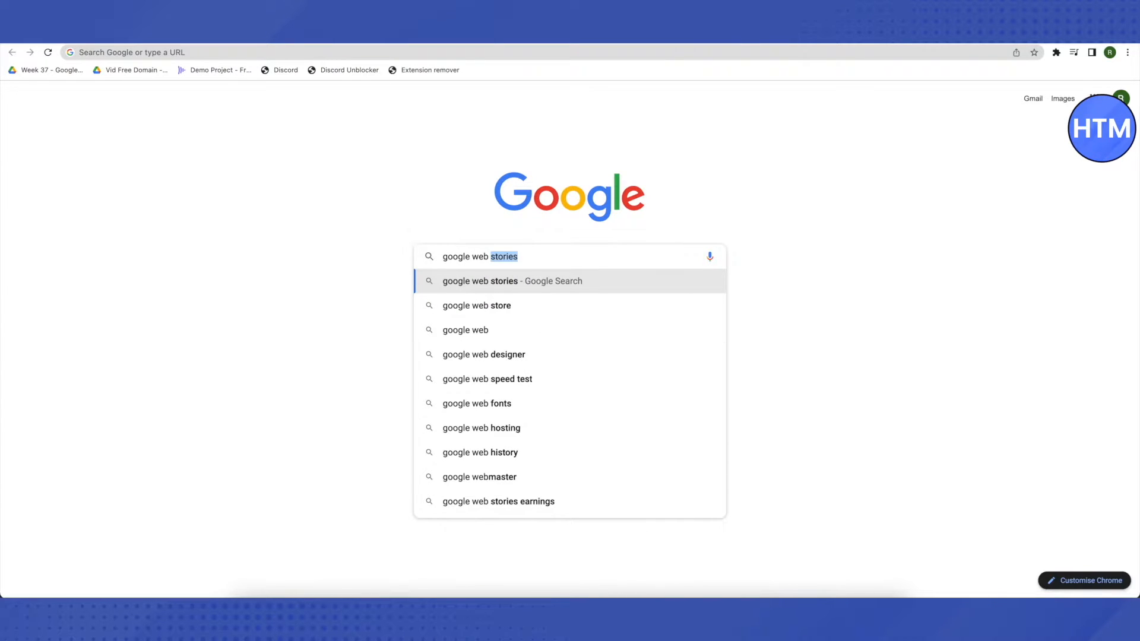
left_click(476, 305)
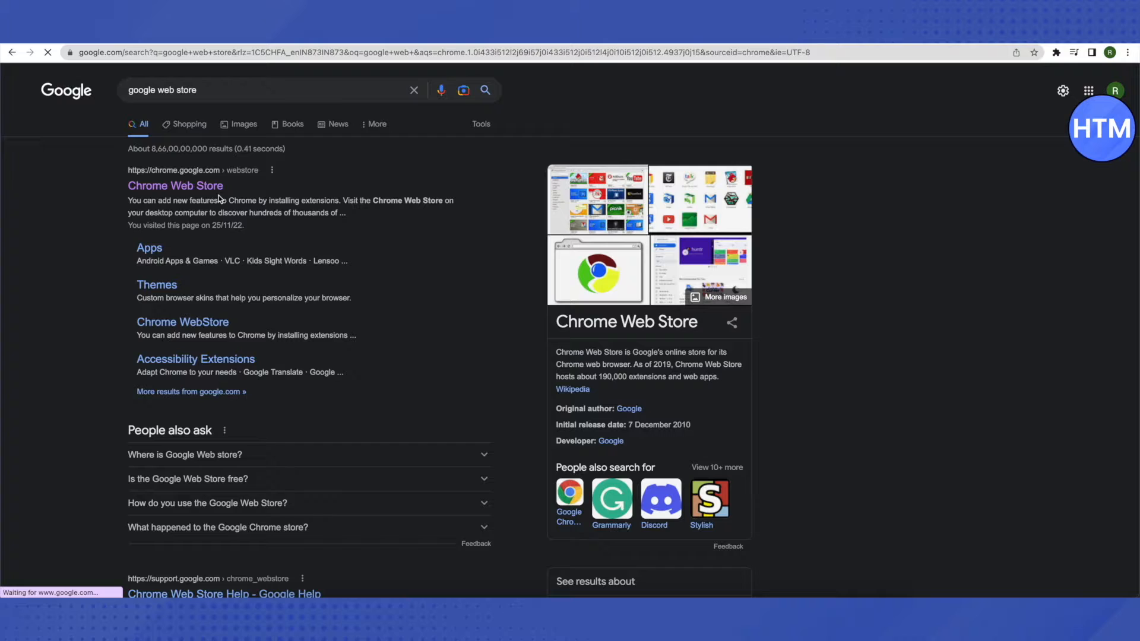
left_click(175, 185)
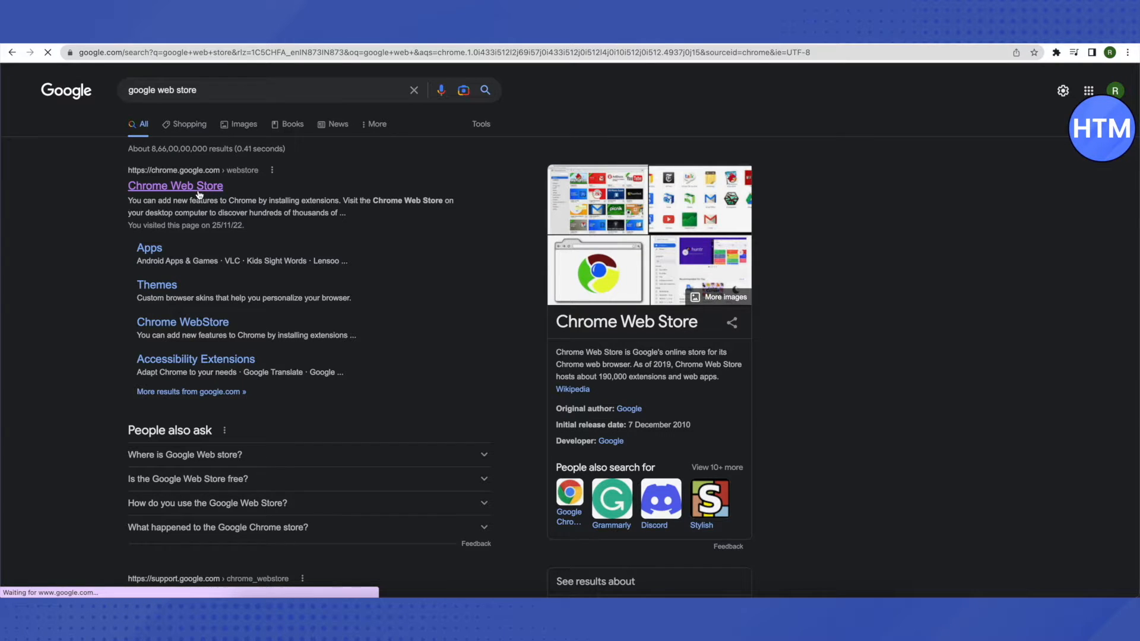
left_click(174, 186)
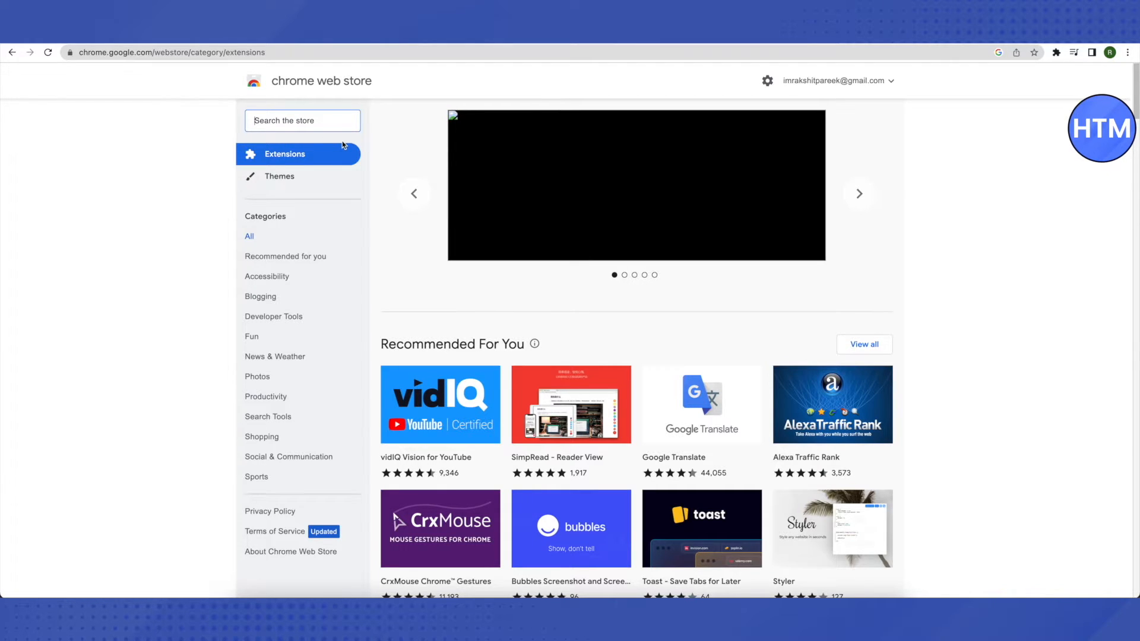
Search the store for 'read&write for google' and open the Read&Write for Google Chrome listing
type("read&write")
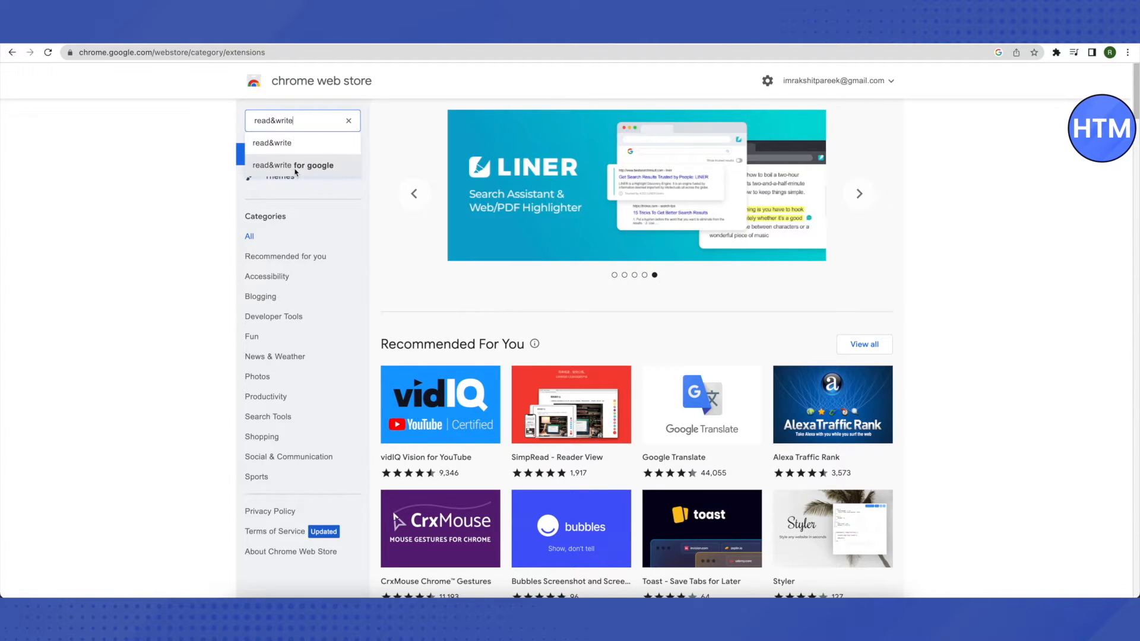
left_click(293, 165)
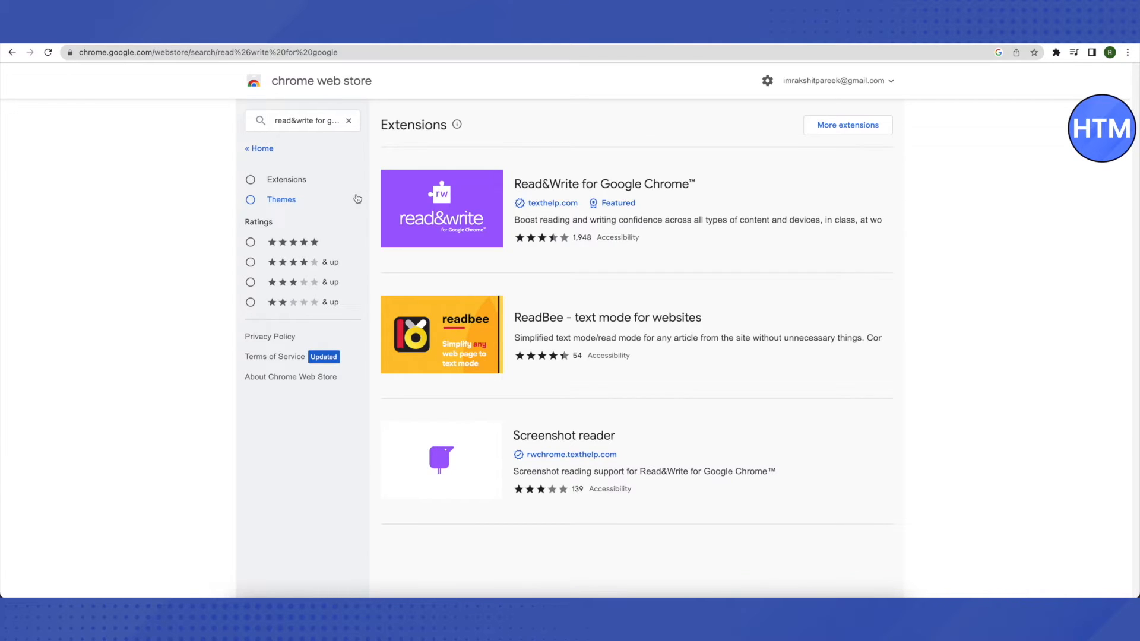
mouse_move(493, 217)
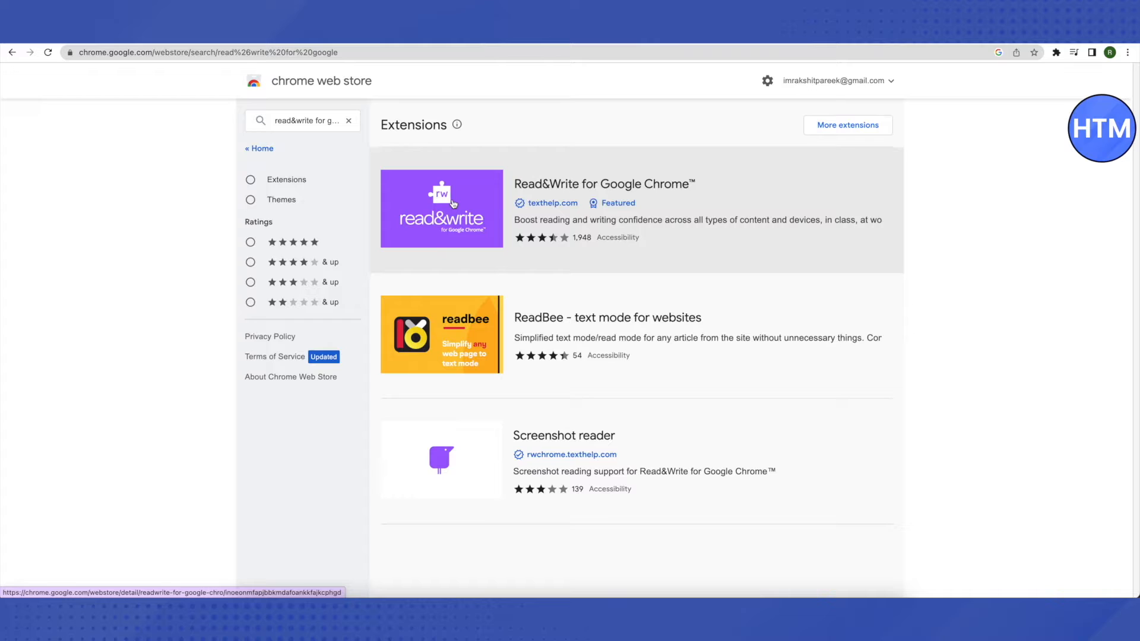
left_click(441, 209)
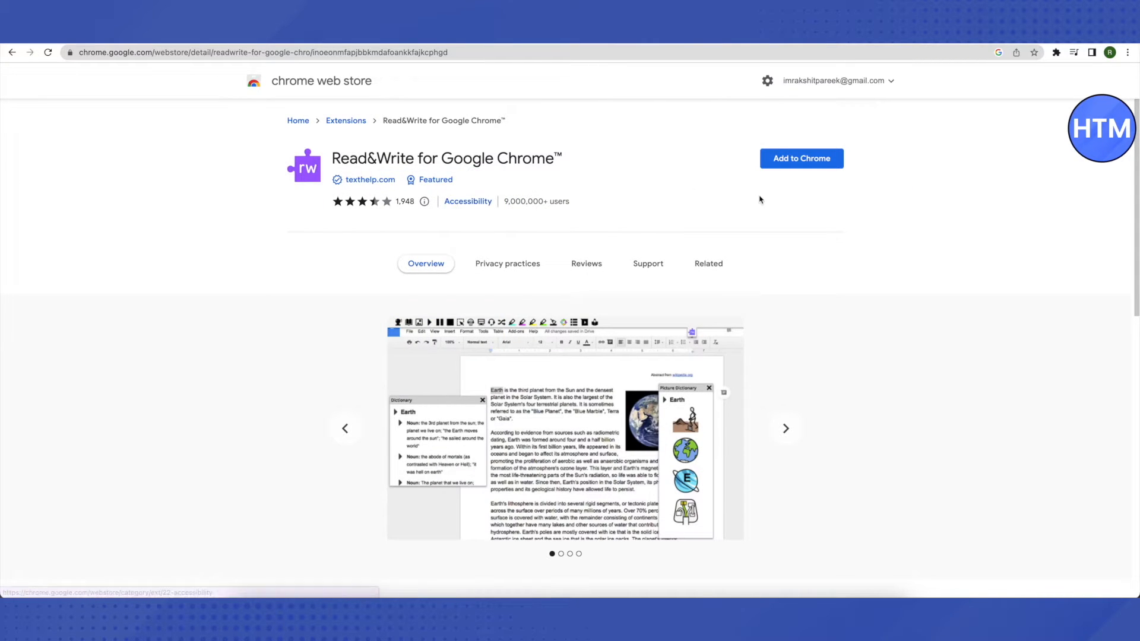
Add Read&Write to Chrome, confirm its permissions, and check it in the Extensions menu
left_click(801, 158)
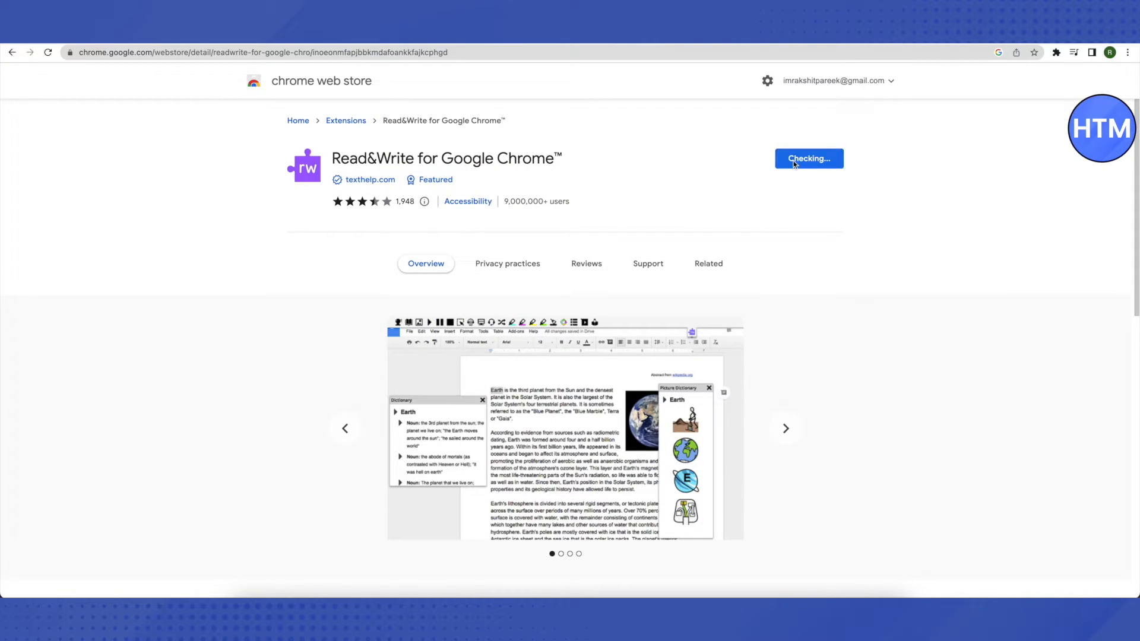
left_click(808, 159)
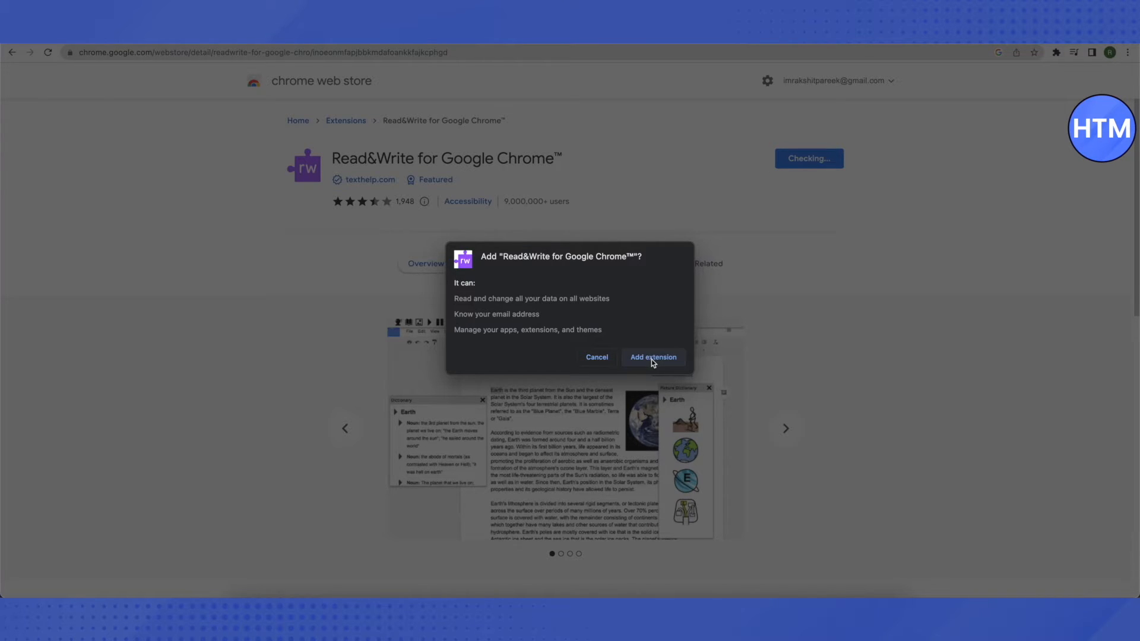
left_click(652, 357)
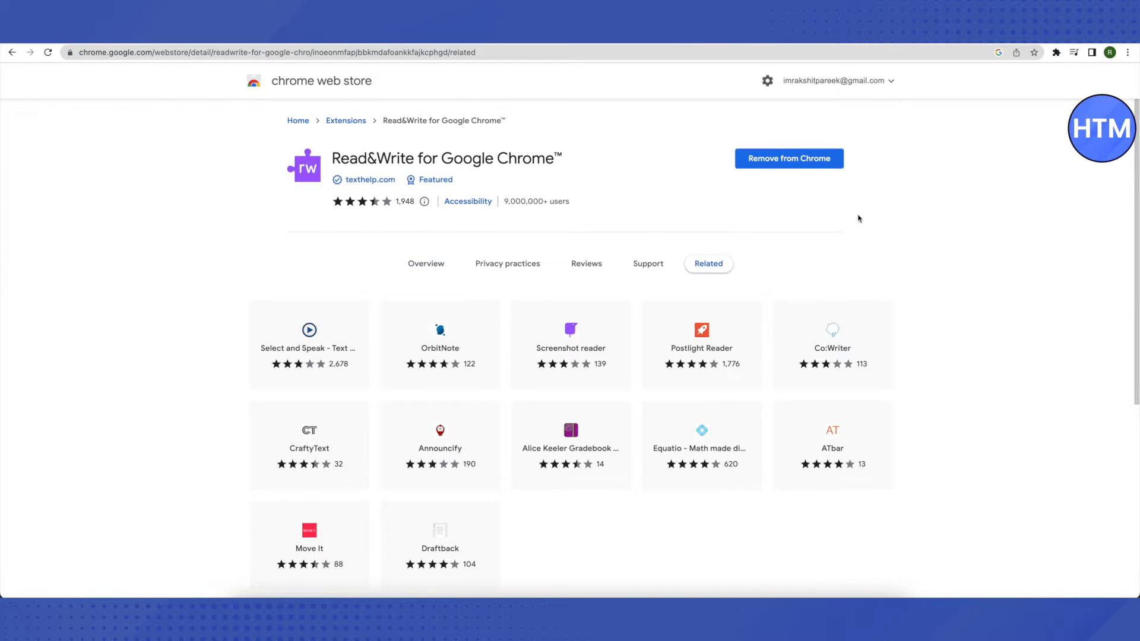
mouse_move(982, 169)
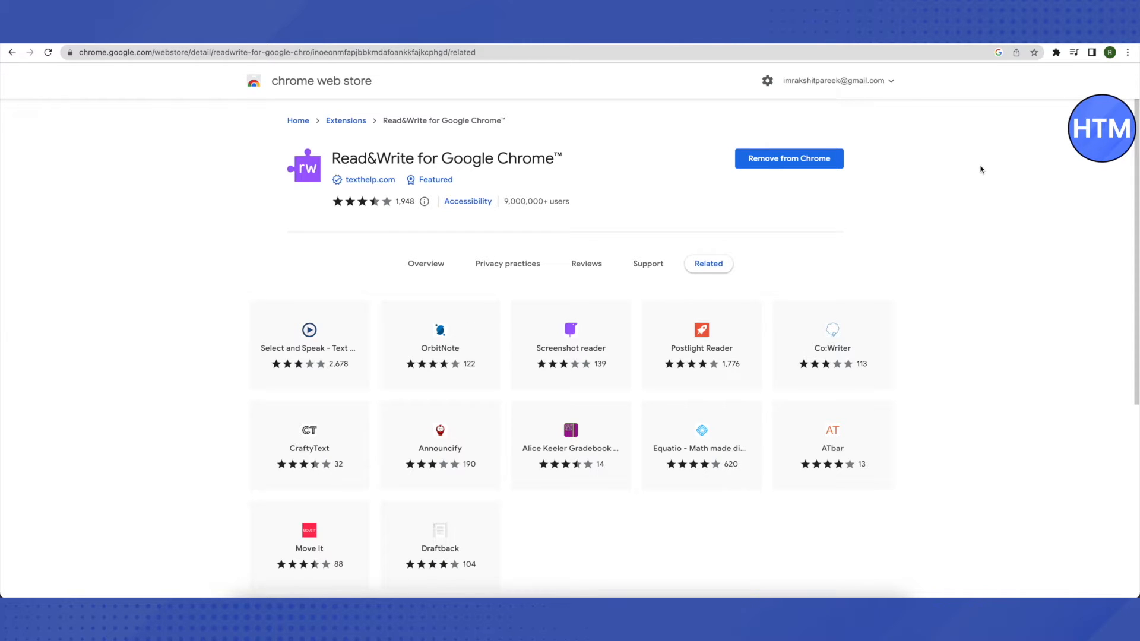
left_click(1056, 52)
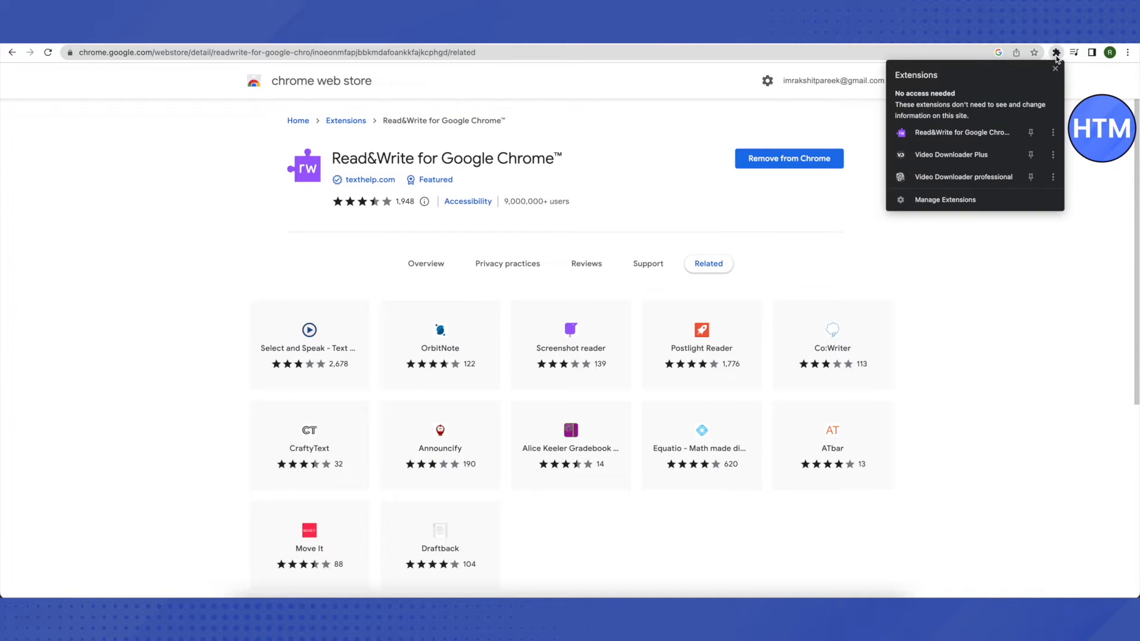
left_click(1030, 132)
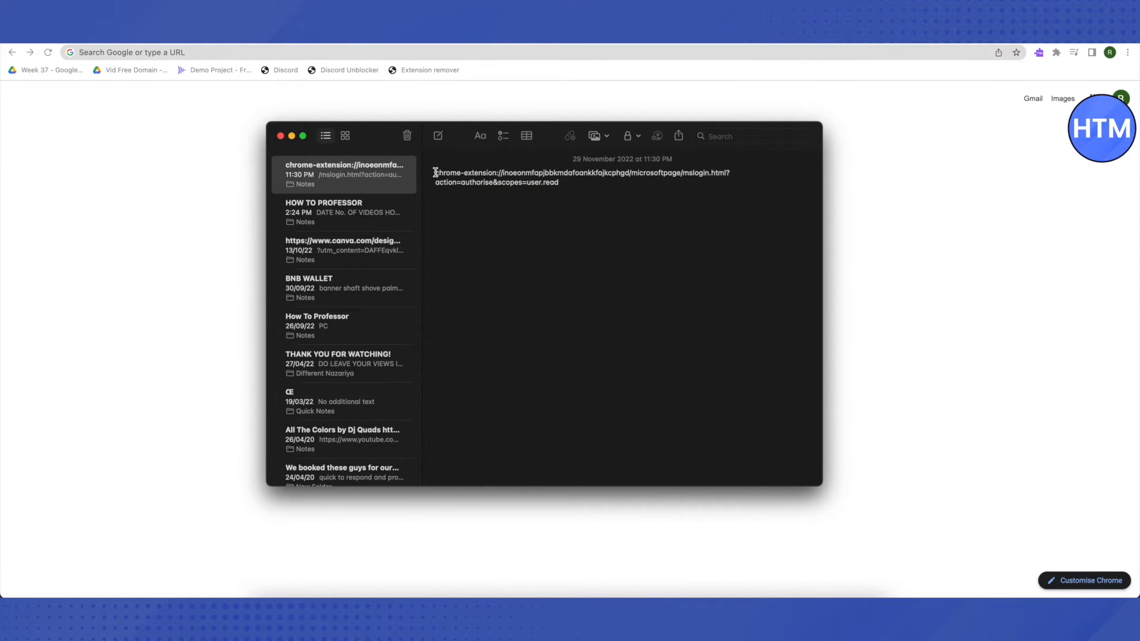
Copy the chrome-extension mslogin.html address from the note and load it in Chrome
left_click_drag(434, 173, 557, 182)
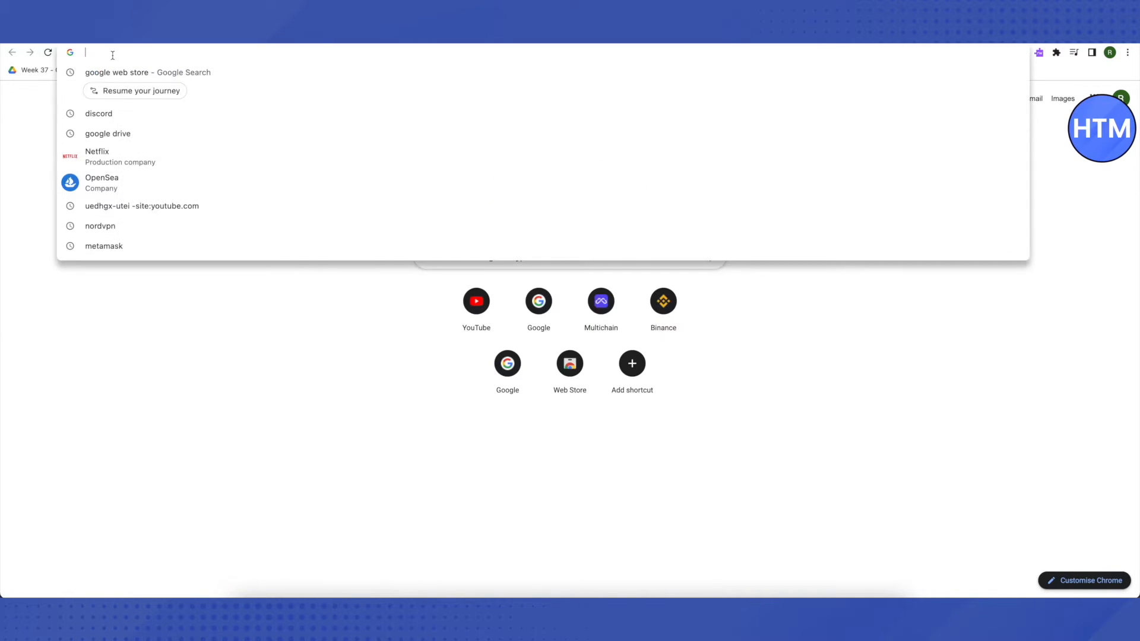
type("chrome-extension://inoeonmfapjbbkmdafoankkfajkcphgd/microsoftpage/mslogin.html?action=authorise&scopes=user.read")
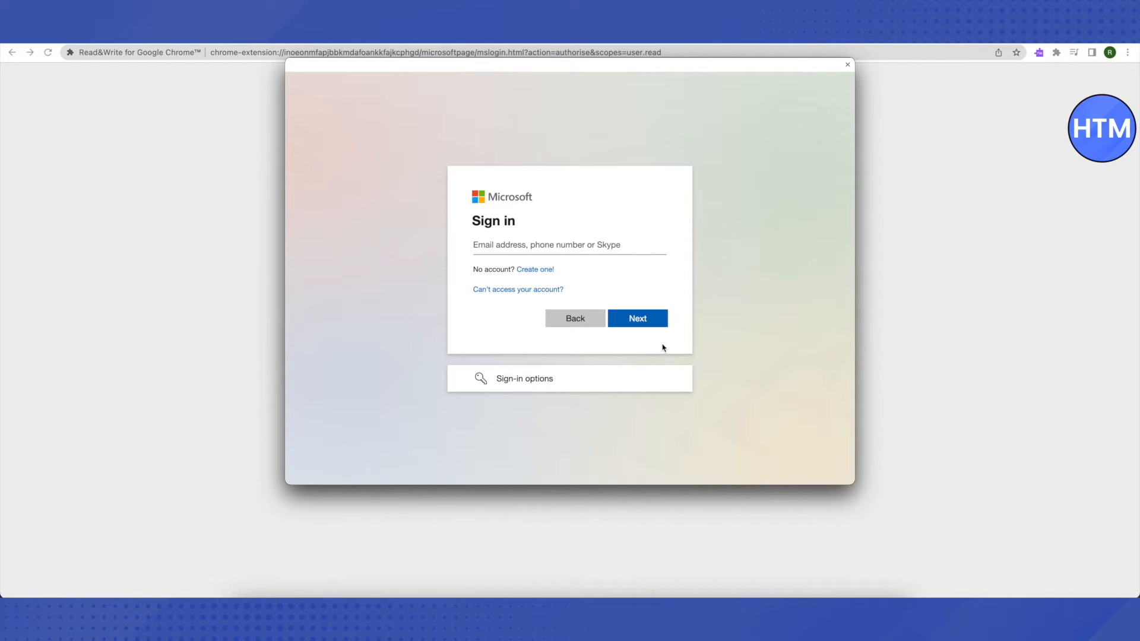
mouse_move(566, 265)
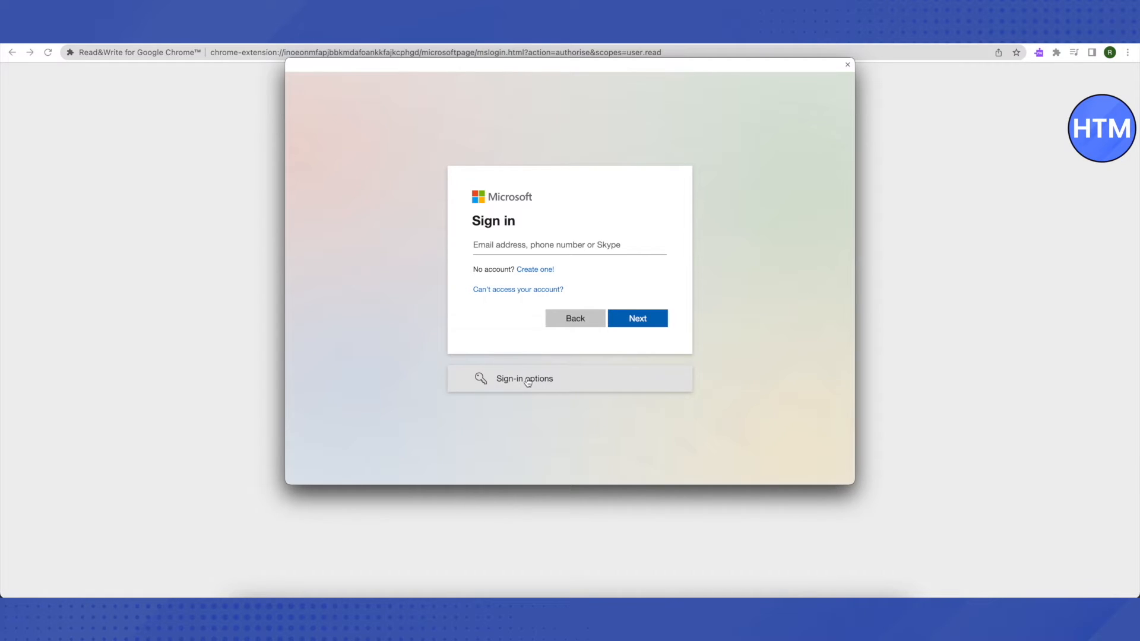
From Microsoft's other sign-in options, choose Sign in with GitHub
left_click(524, 378)
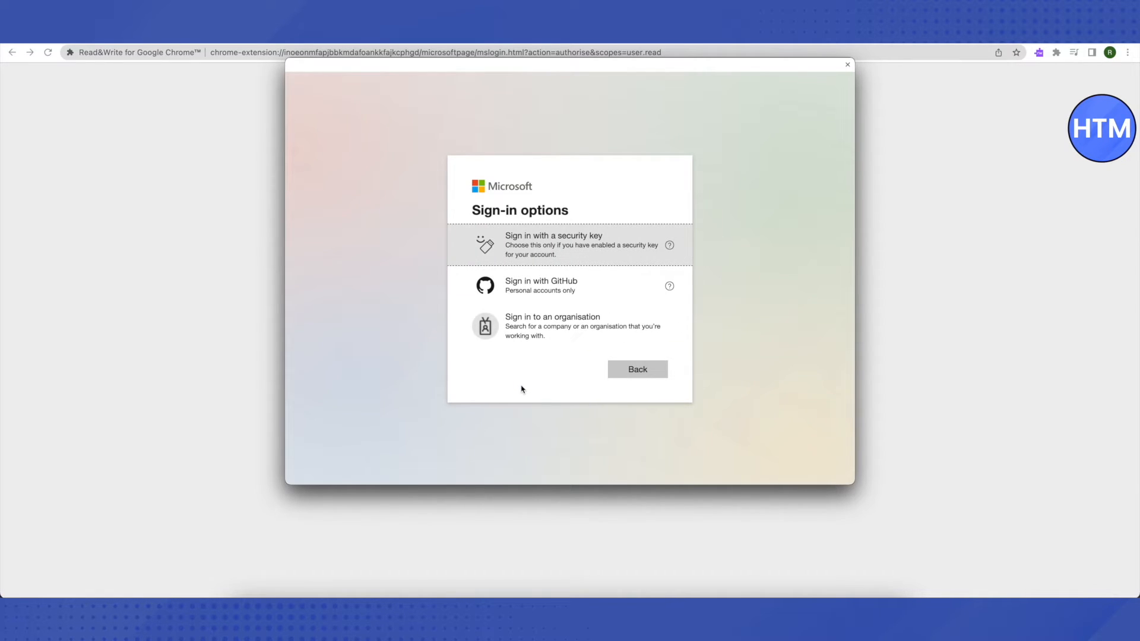
mouse_move(489, 301)
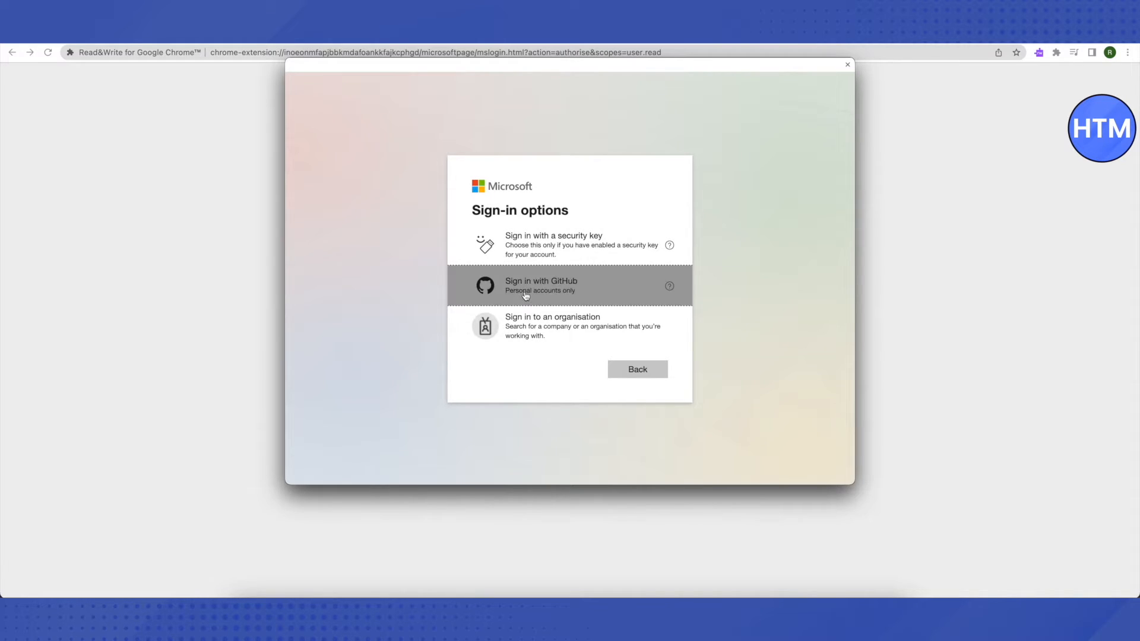
left_click(570, 285)
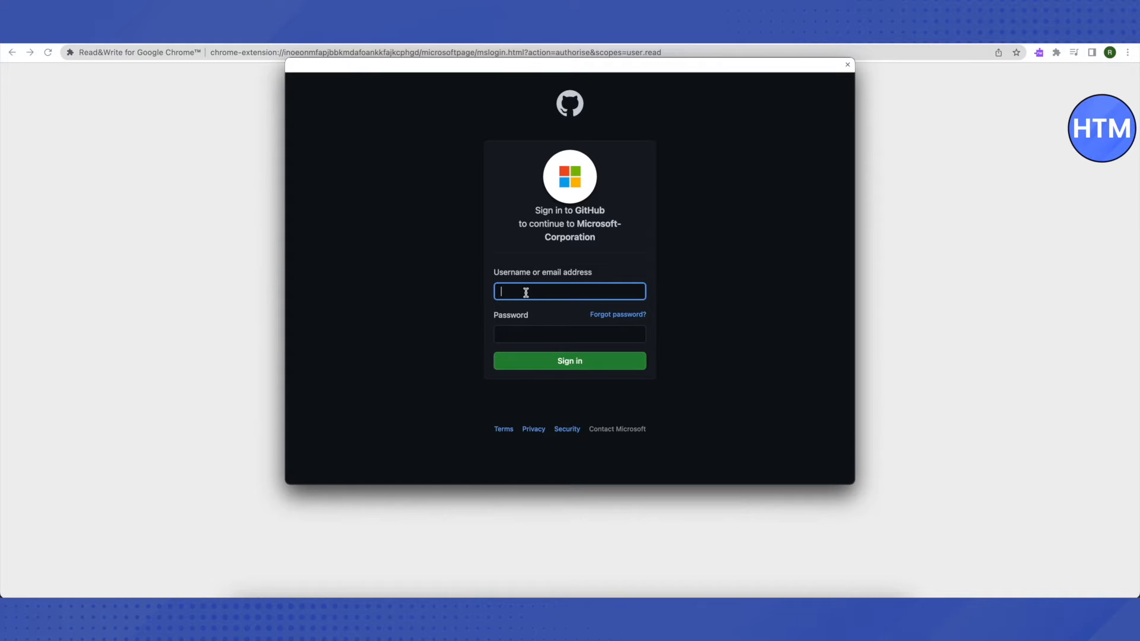
mouse_move(616, 121)
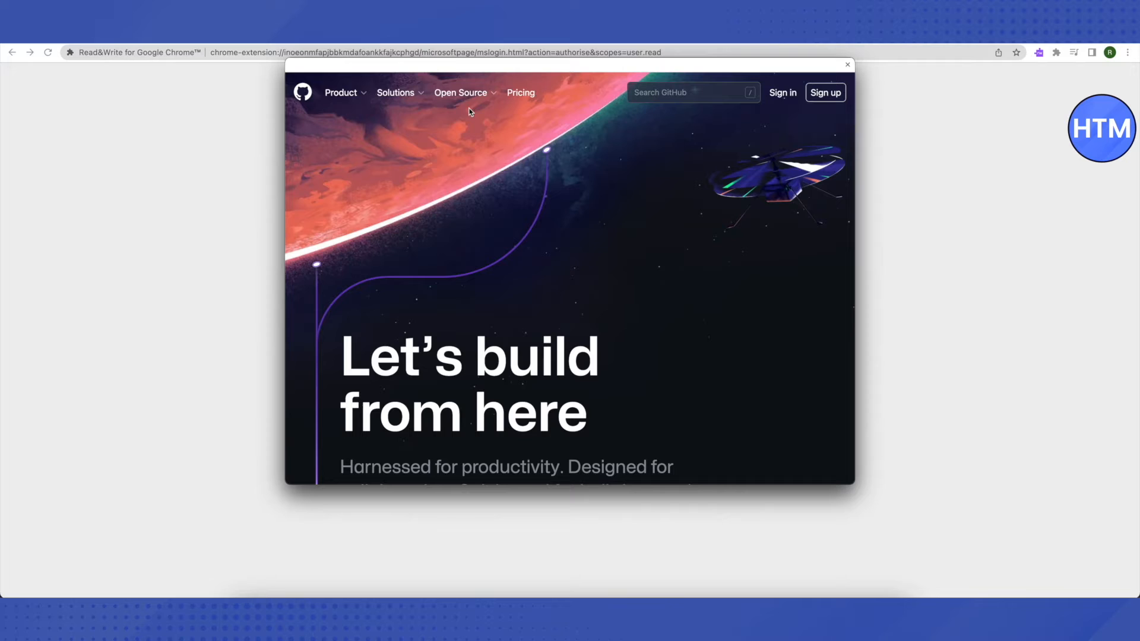
From GitHub's Open Source menu, go to the Topics page
left_click(460, 92)
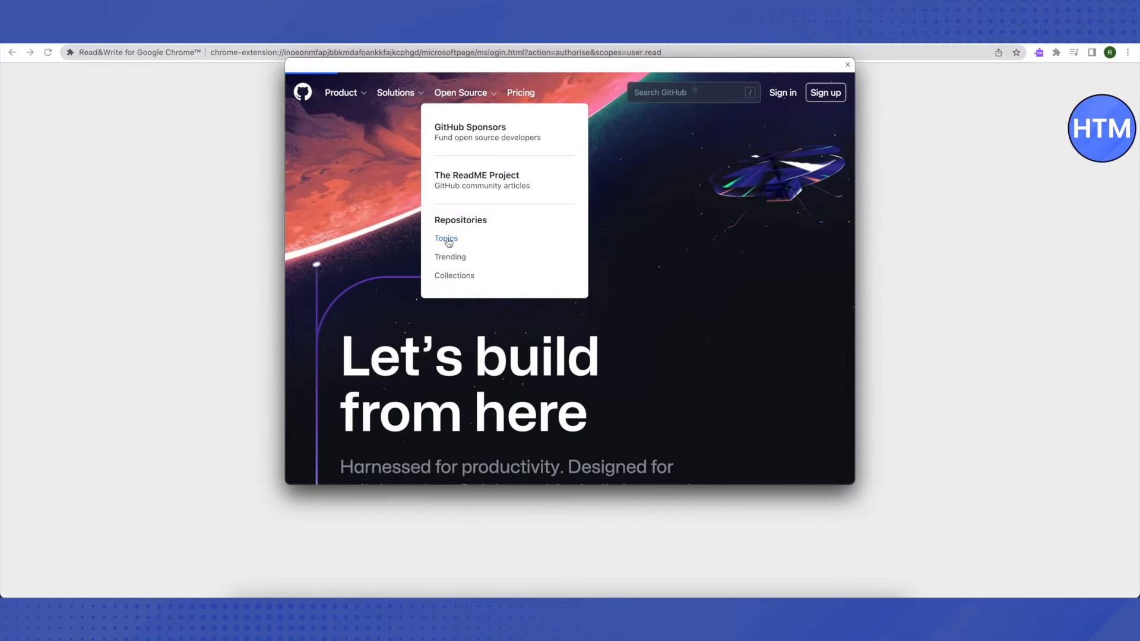
left_click(446, 238)
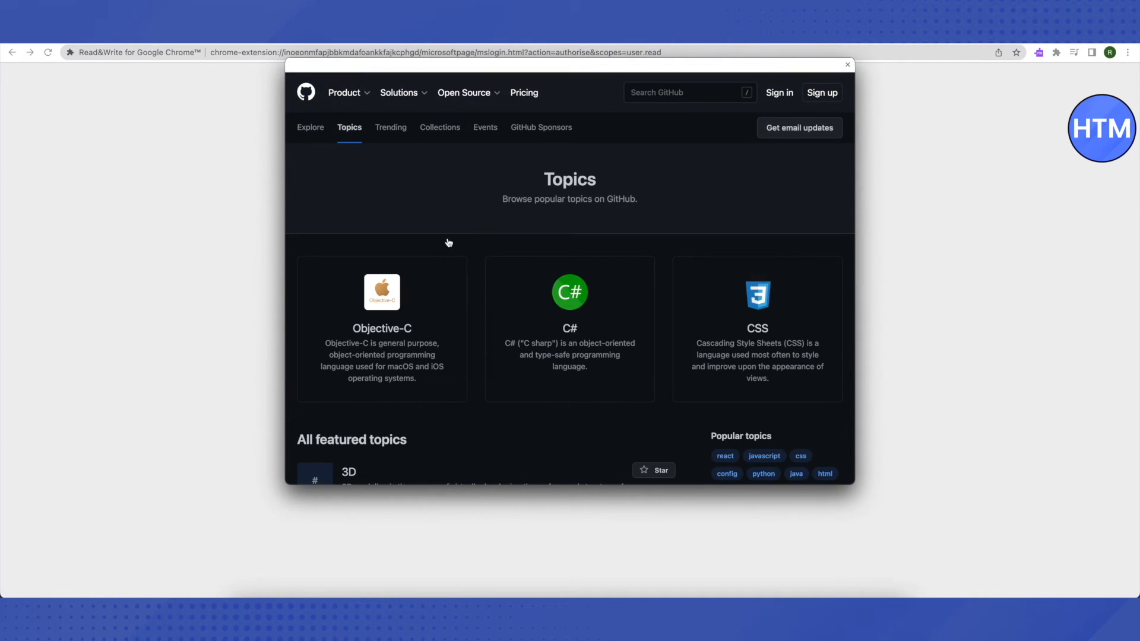
mouse_move(547, 267)
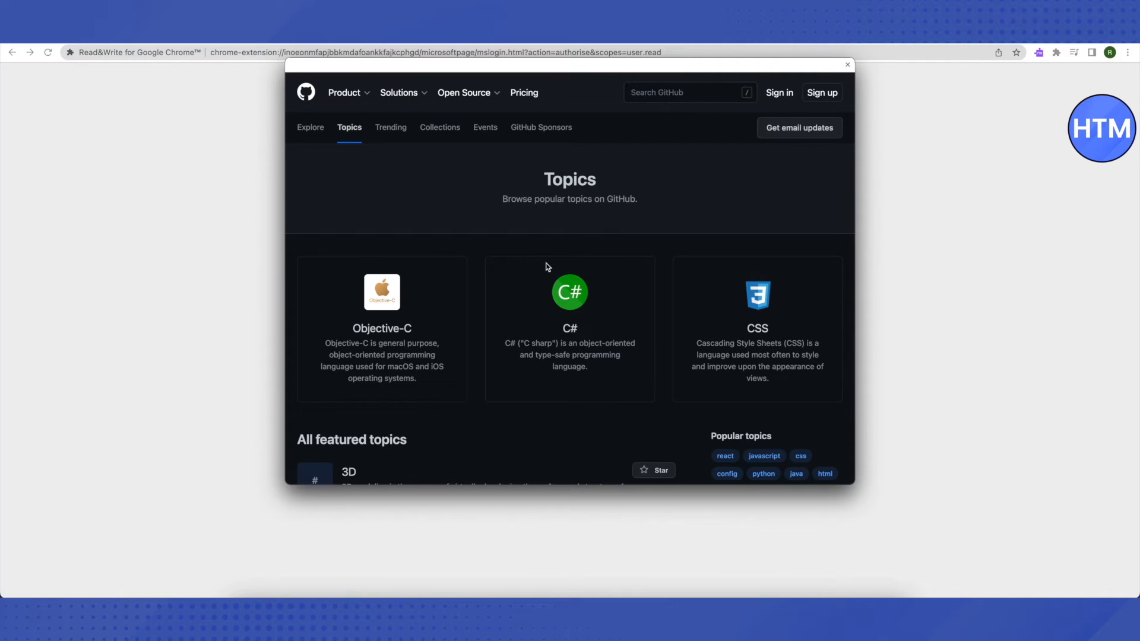
Load two more batches of featured topics and open the Google topic page
scroll("down", 3)
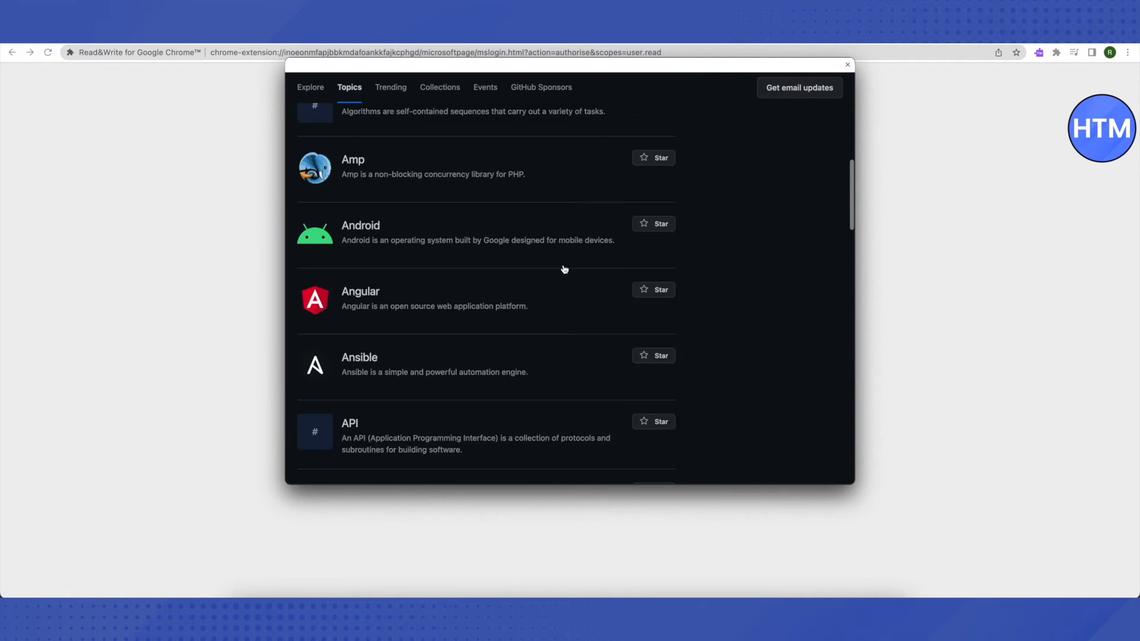
scroll("down", 3)
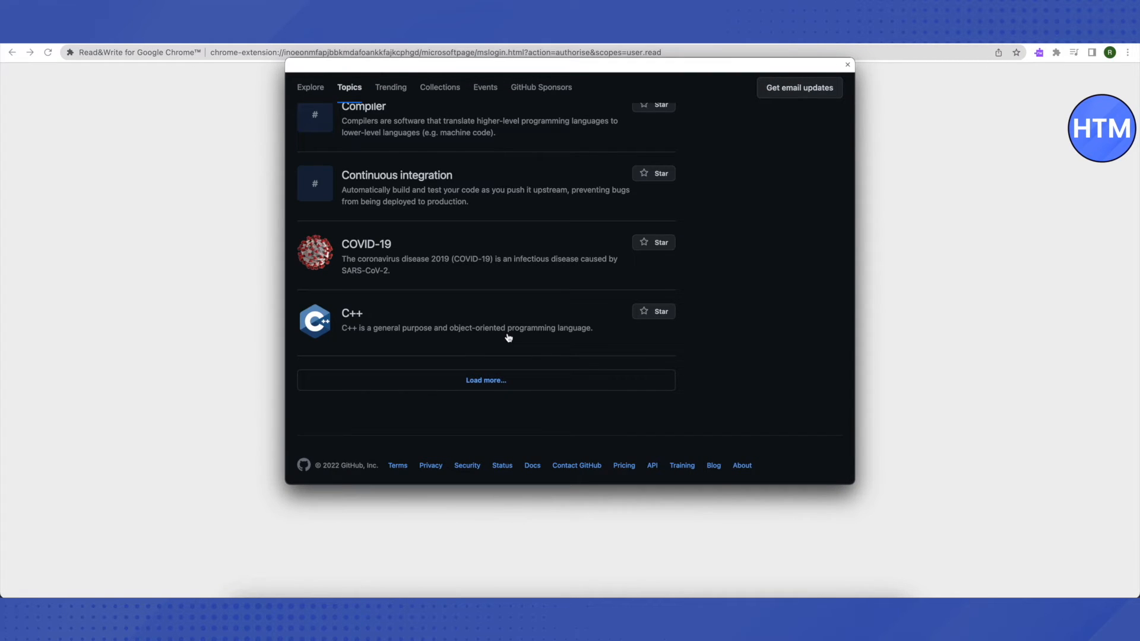
left_click(486, 381)
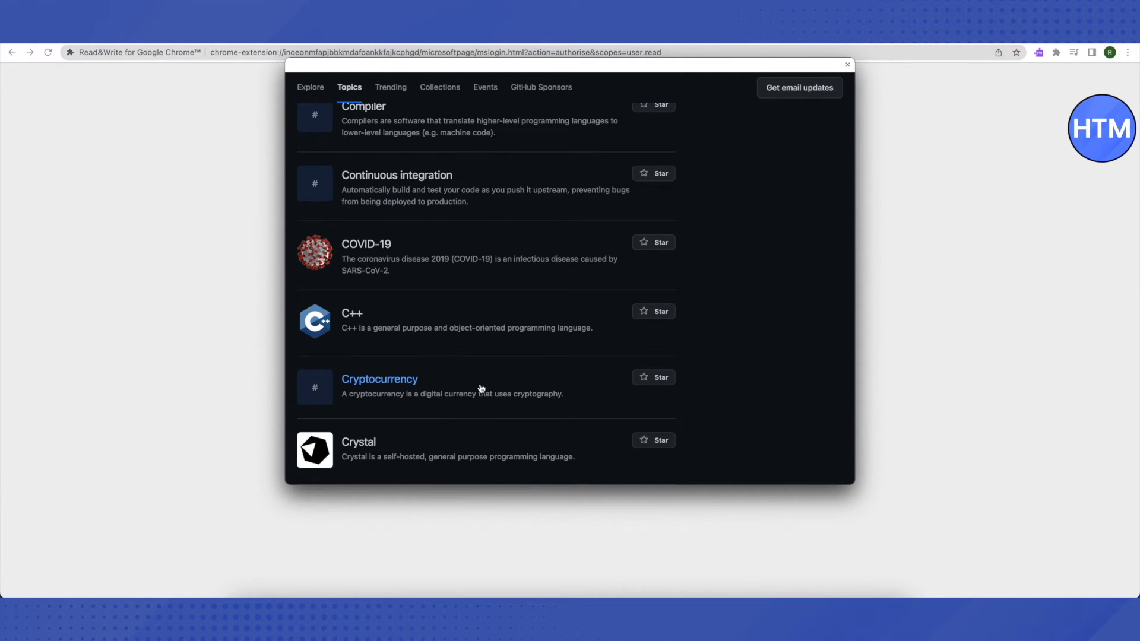
scroll("down", 3)
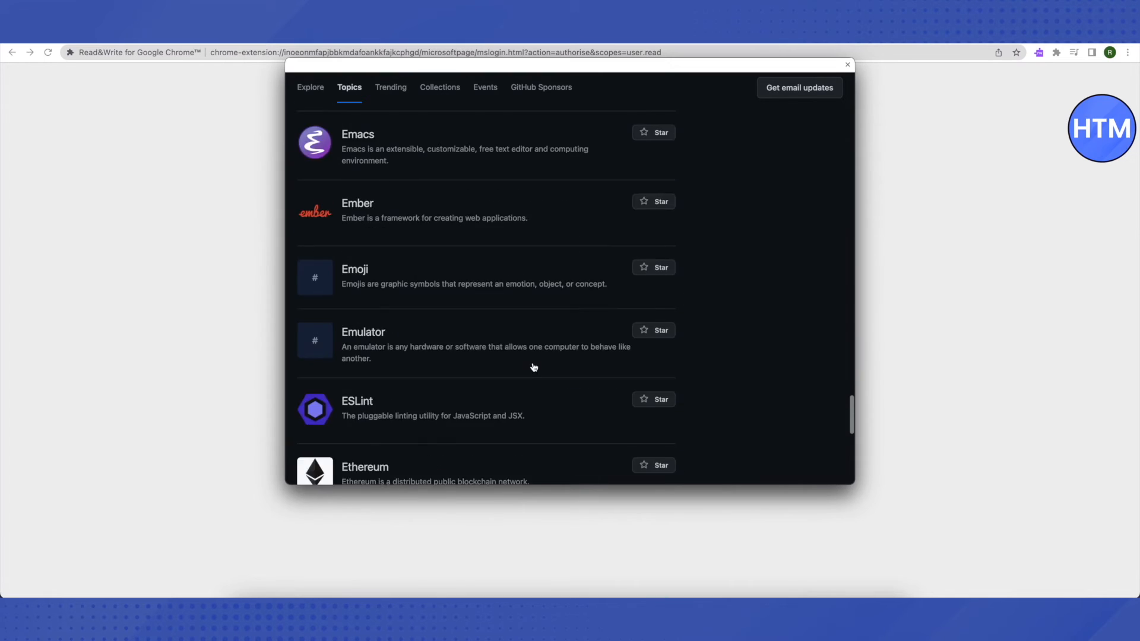
scroll("down", 3)
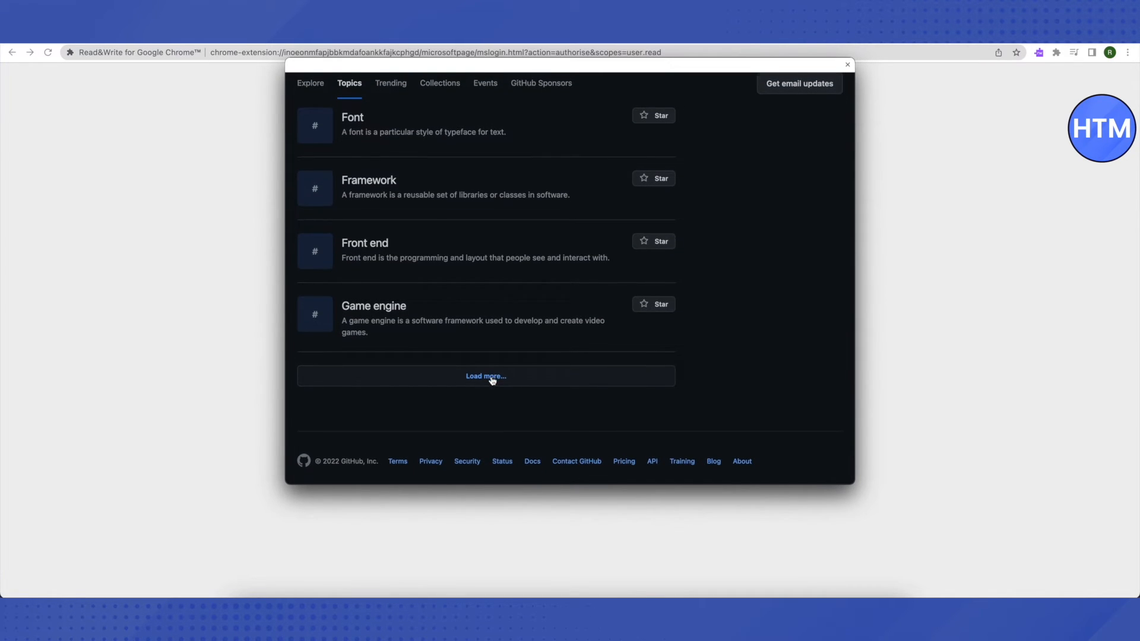
left_click(485, 376)
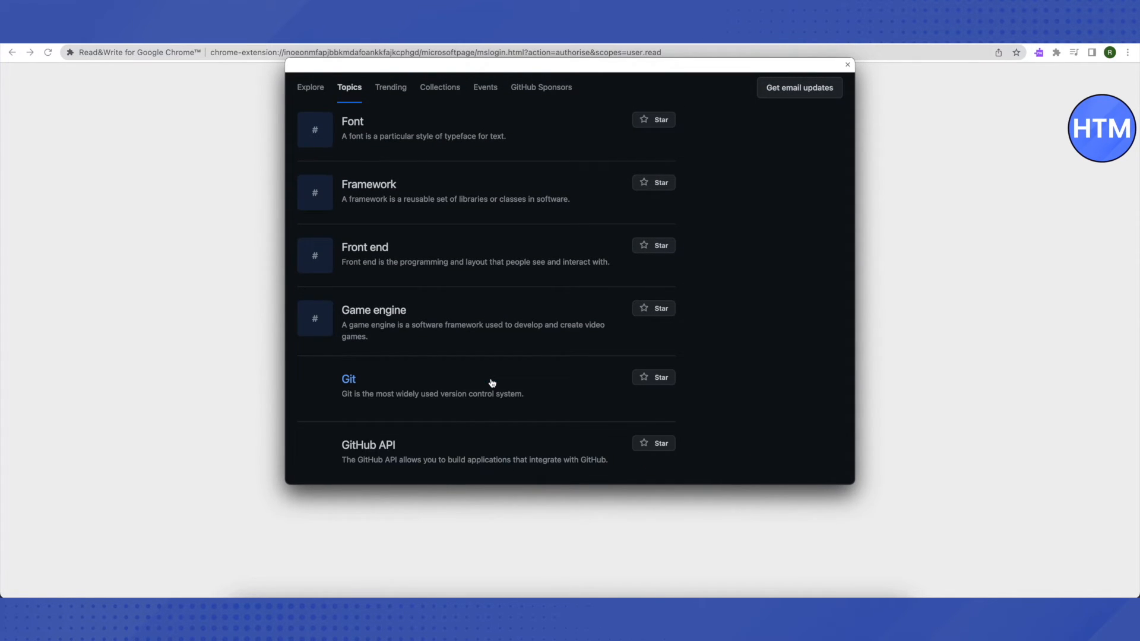
scroll("down", 3)
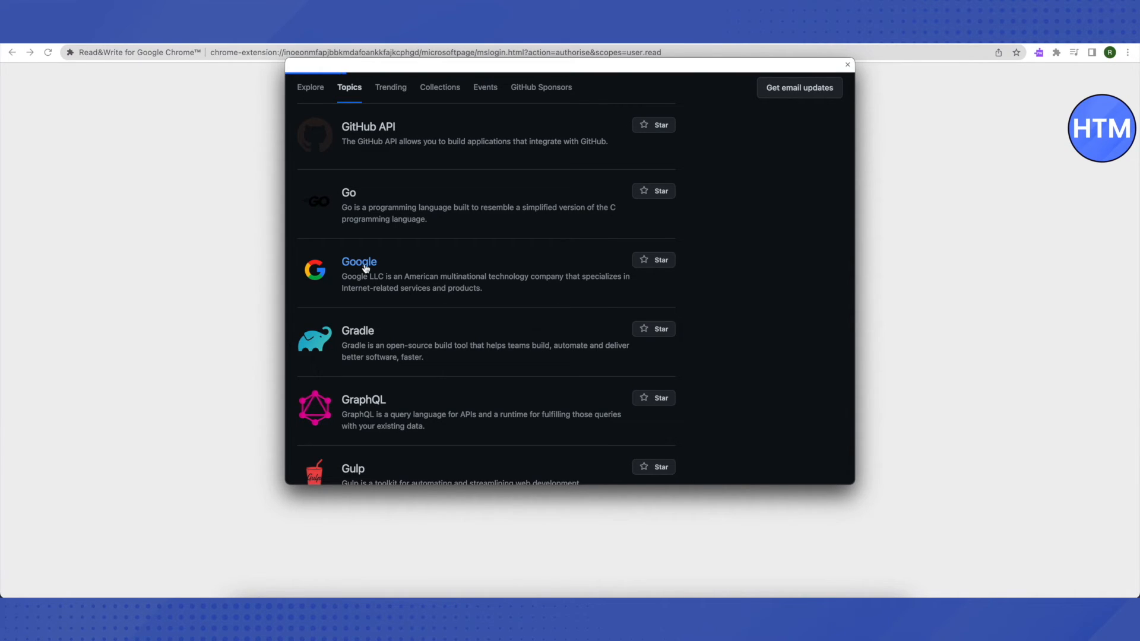
left_click(359, 262)
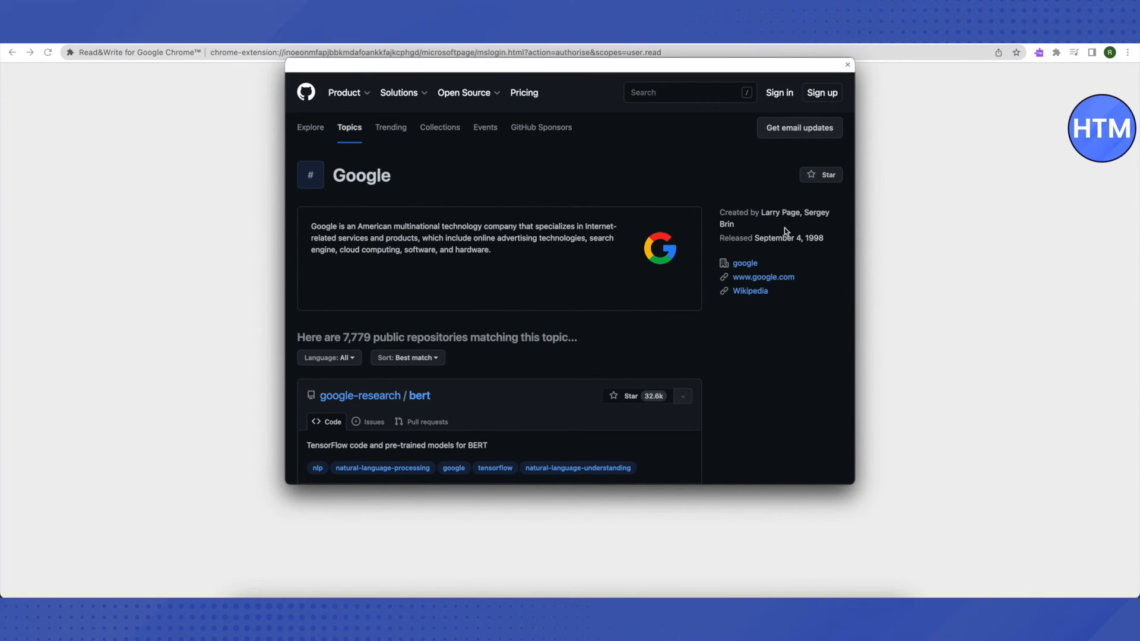
mouse_move(761, 284)
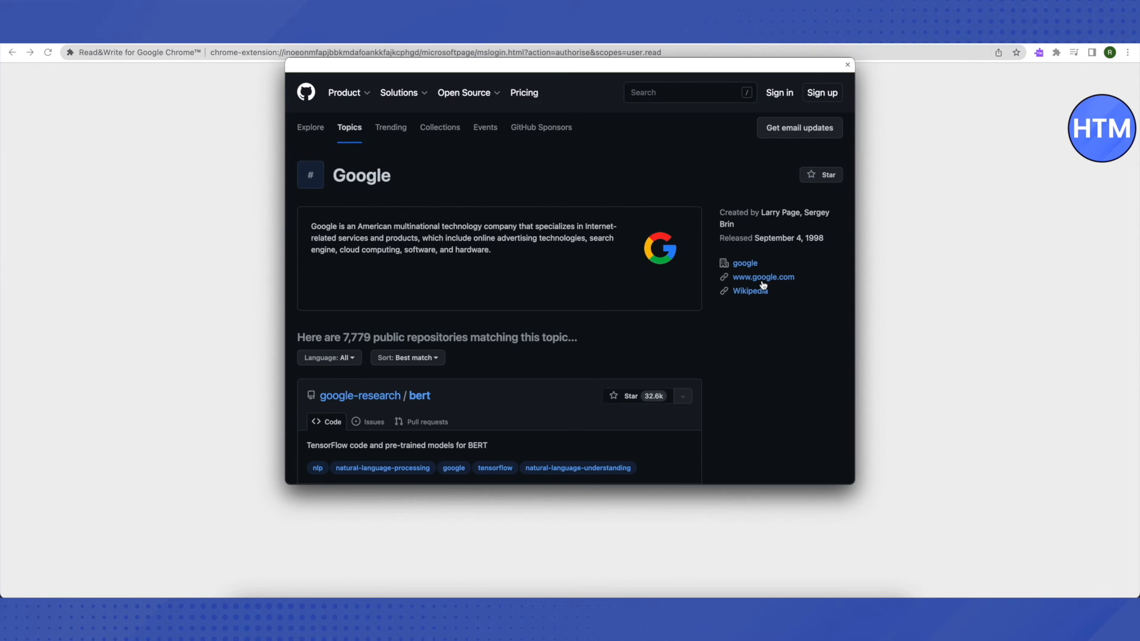
mouse_move(751, 290)
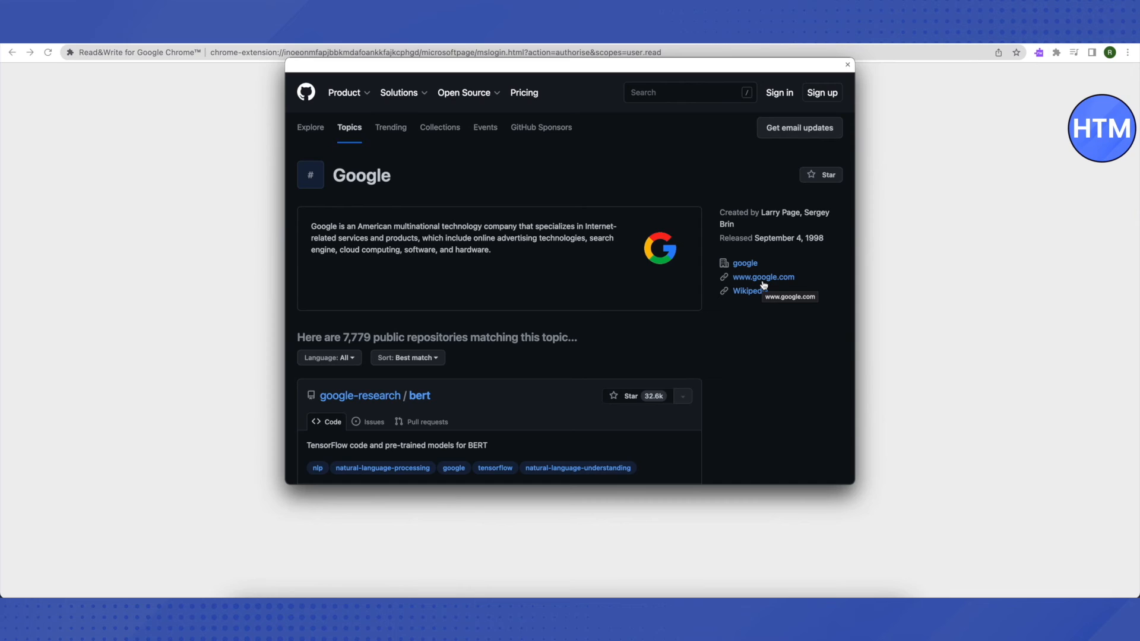
mouse_move(760, 282)
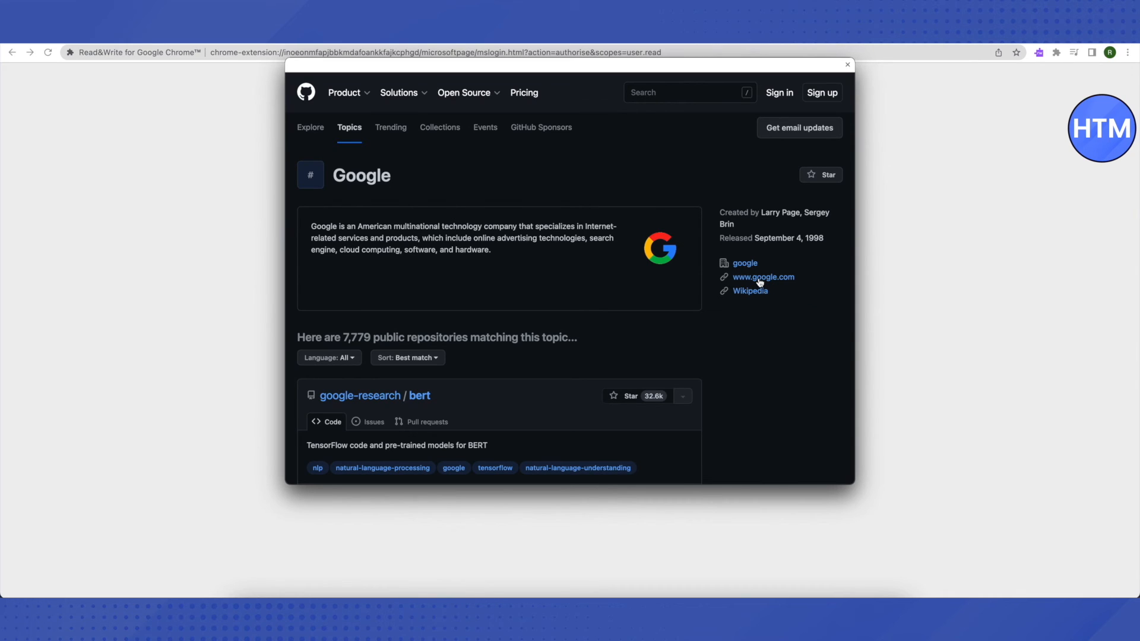
left_click(763, 277)
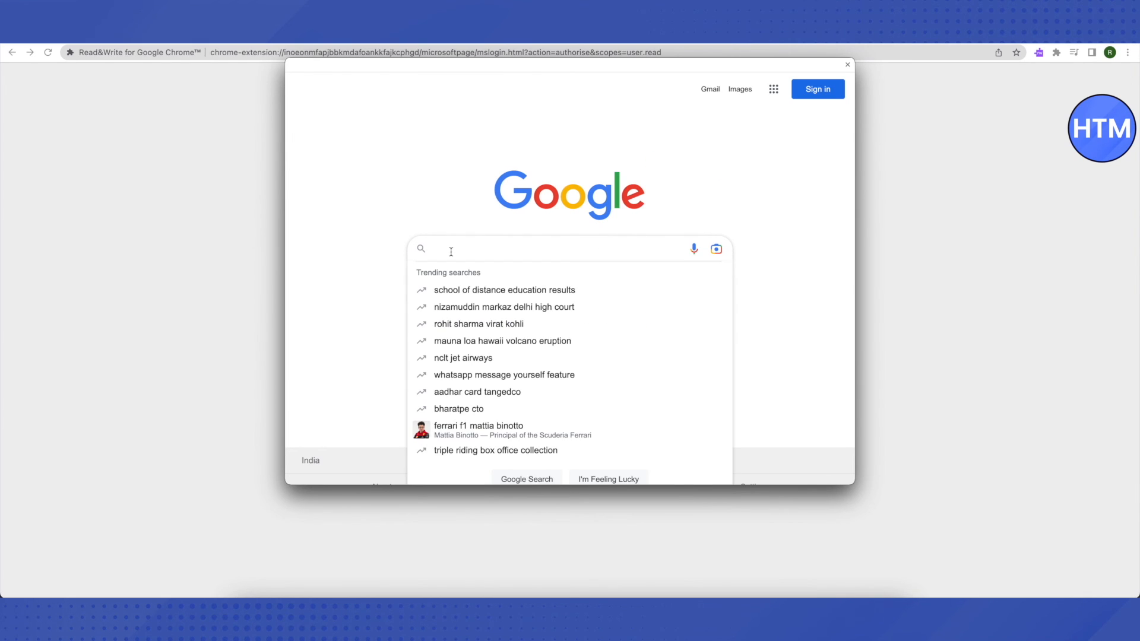
Search Google for 'roblox' and open the official Roblox website result
type("roblox")
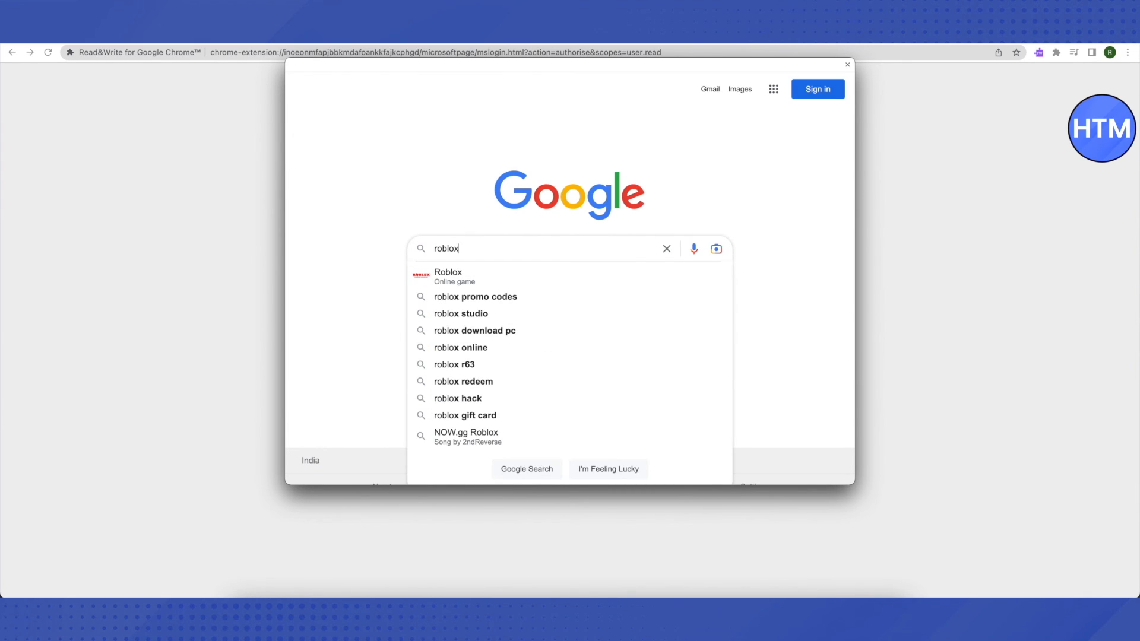
key("Enter")
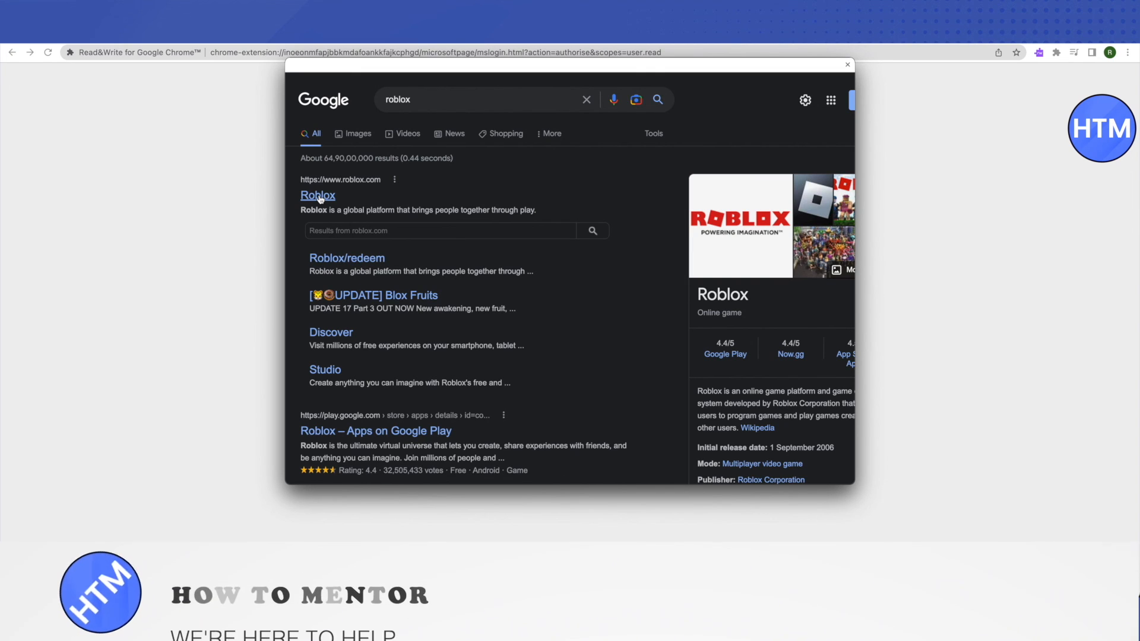
left_click(317, 195)
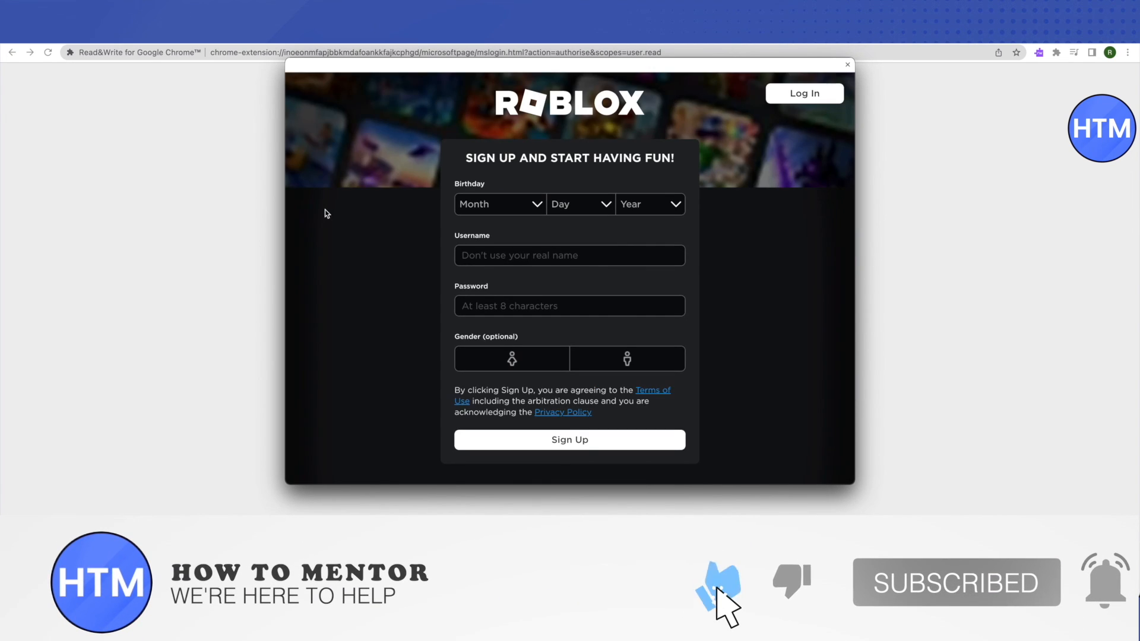